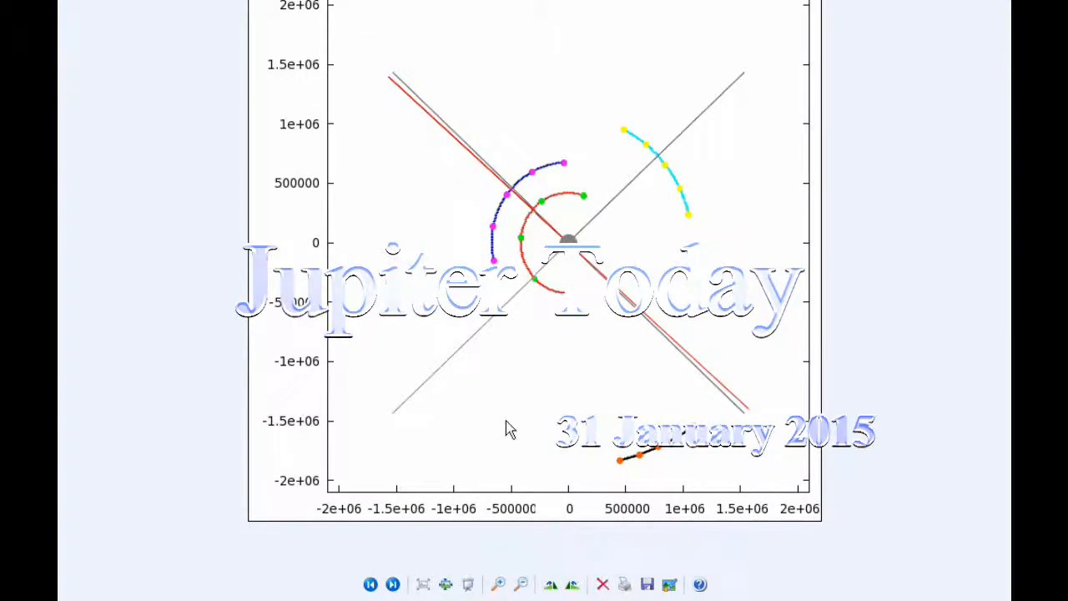
pyautogui.moveTo(548, 343)
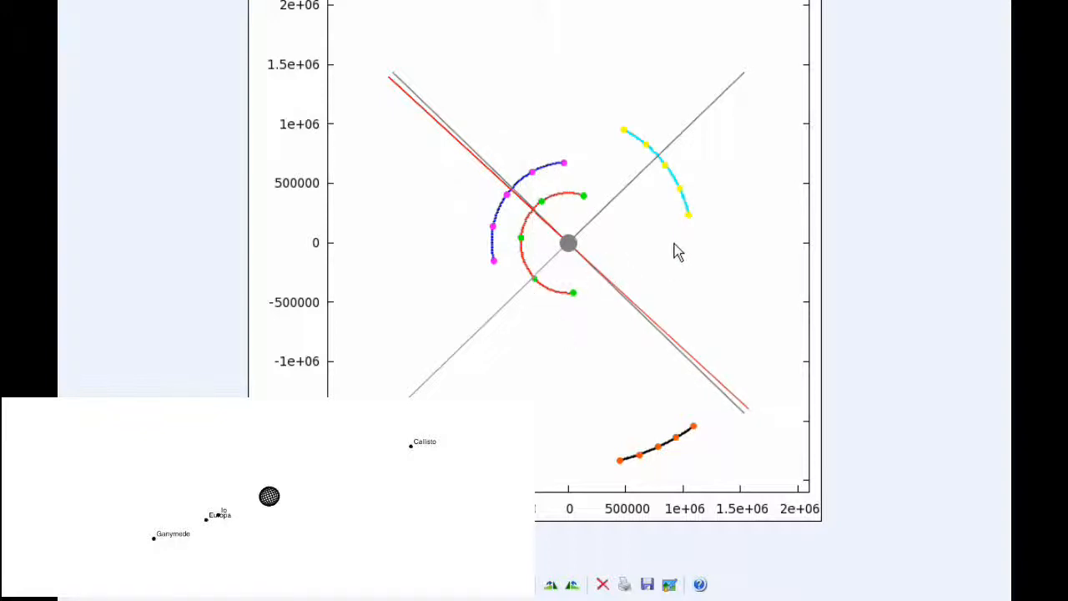
pyautogui.moveTo(691, 224)
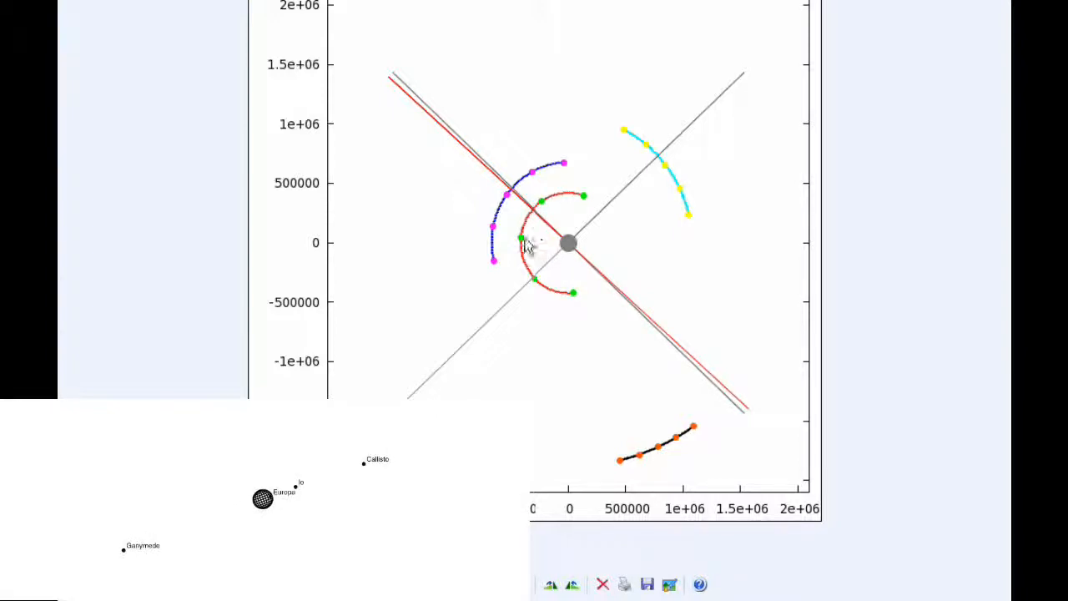
pyautogui.moveTo(531, 243)
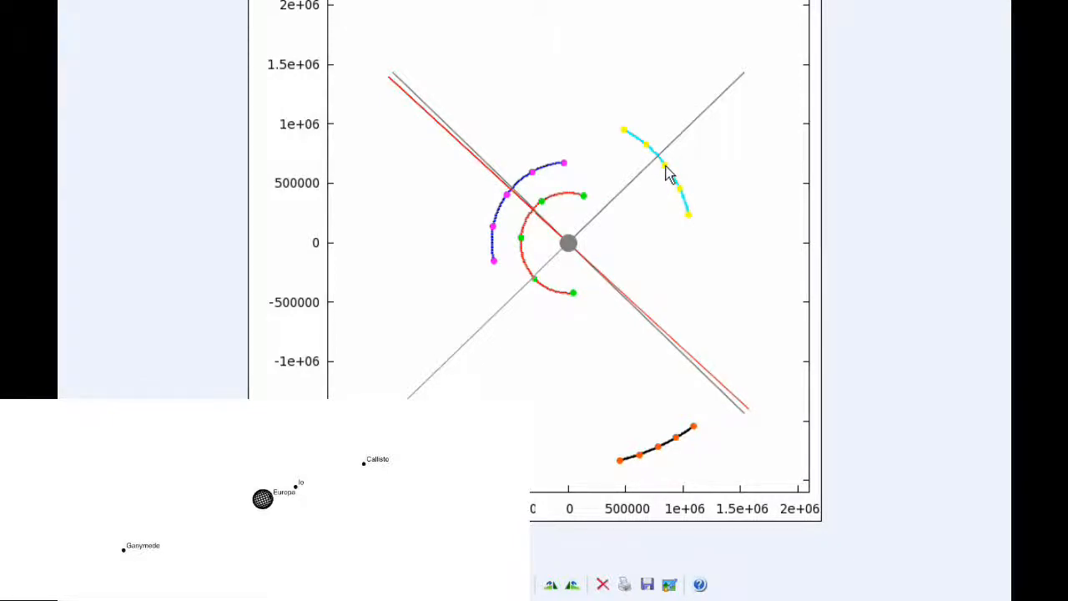
pyautogui.moveTo(659, 164)
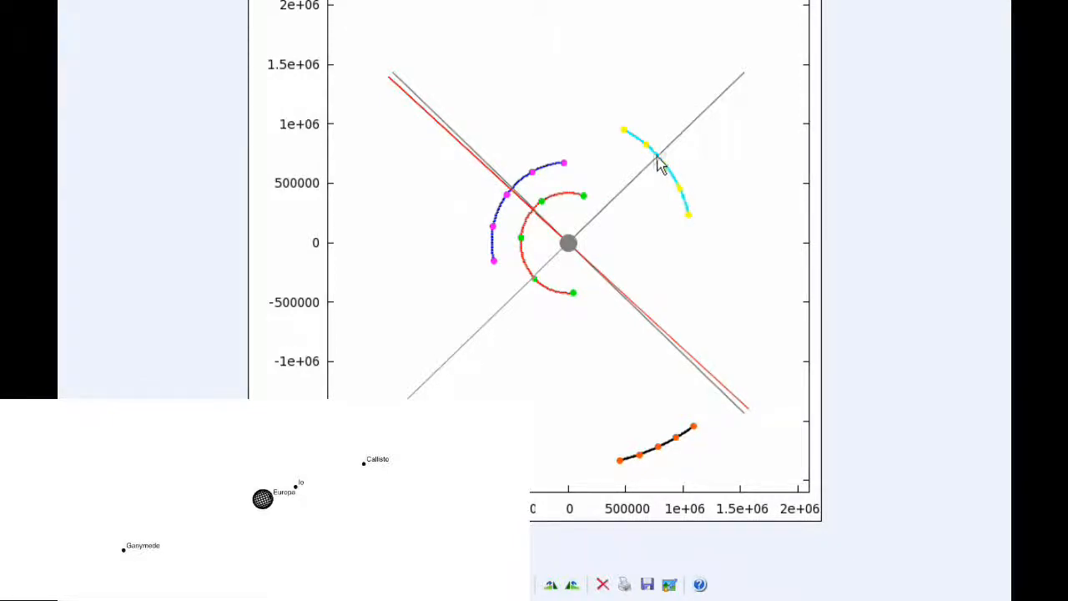
pyautogui.moveTo(675, 244)
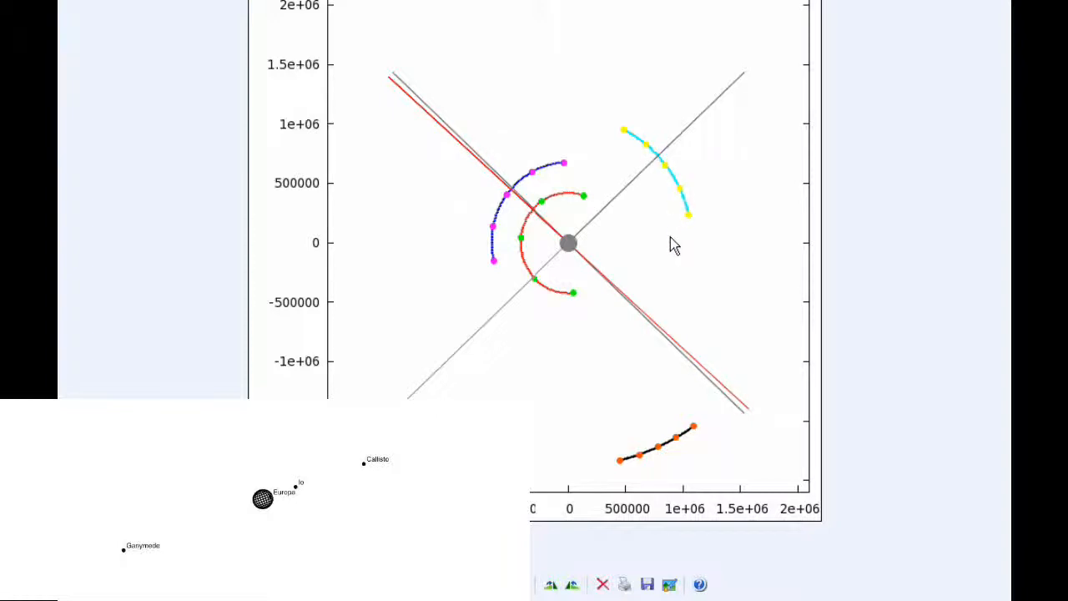
pyautogui.moveTo(668, 245)
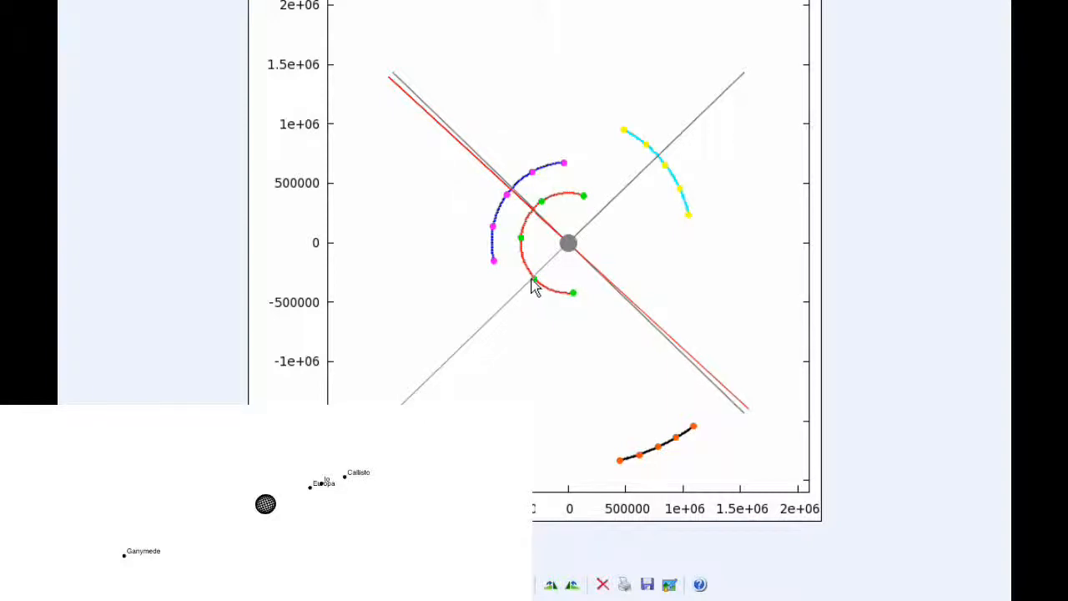
pyautogui.moveTo(537, 287)
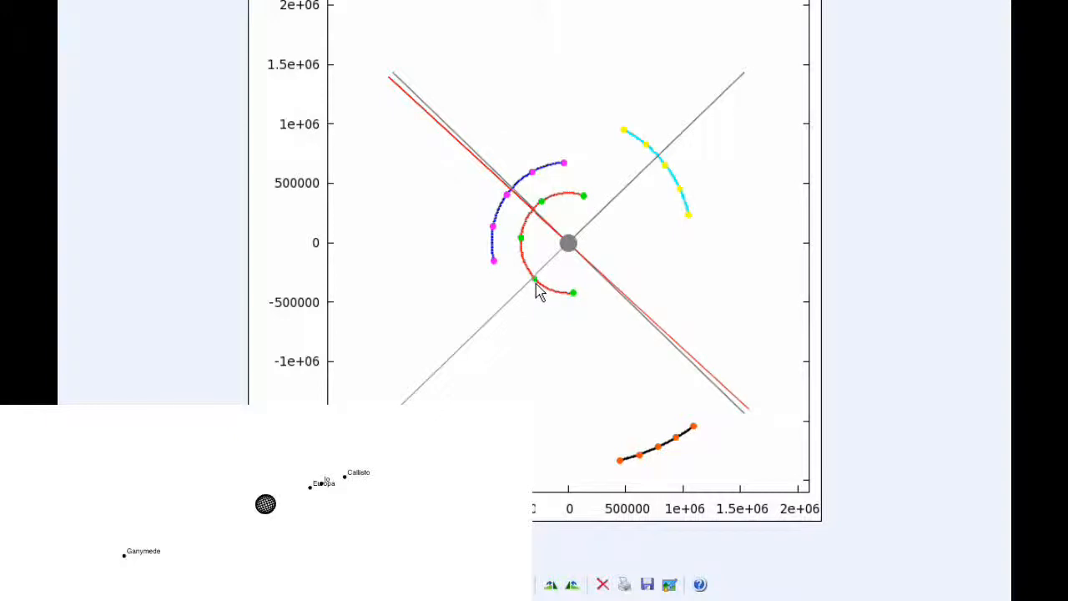
pyautogui.moveTo(591, 292)
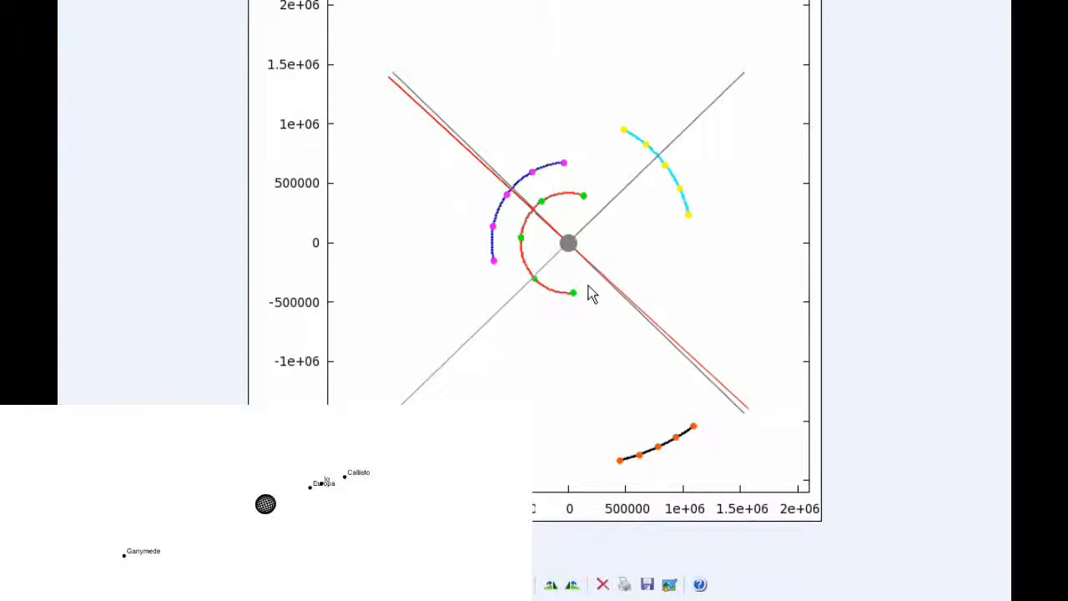
pyautogui.moveTo(498, 233)
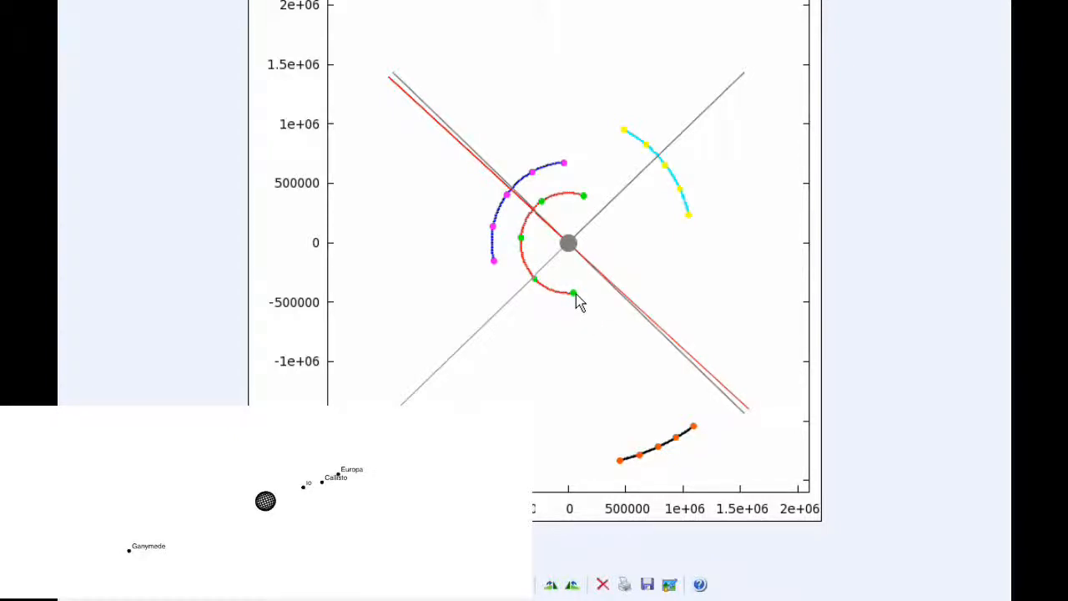
pyautogui.moveTo(588, 284)
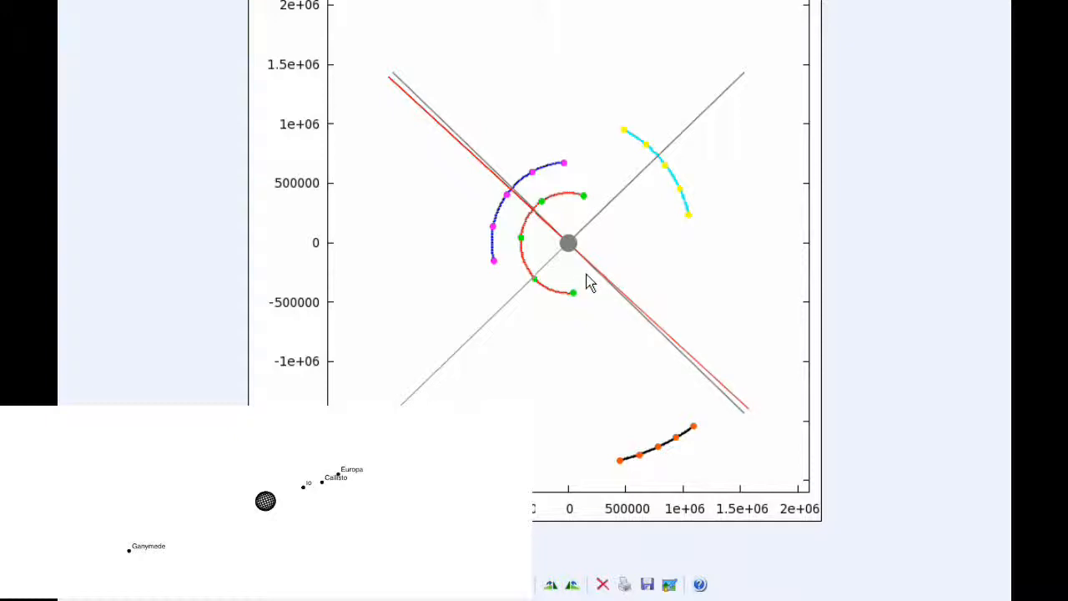
pyautogui.moveTo(494, 271)
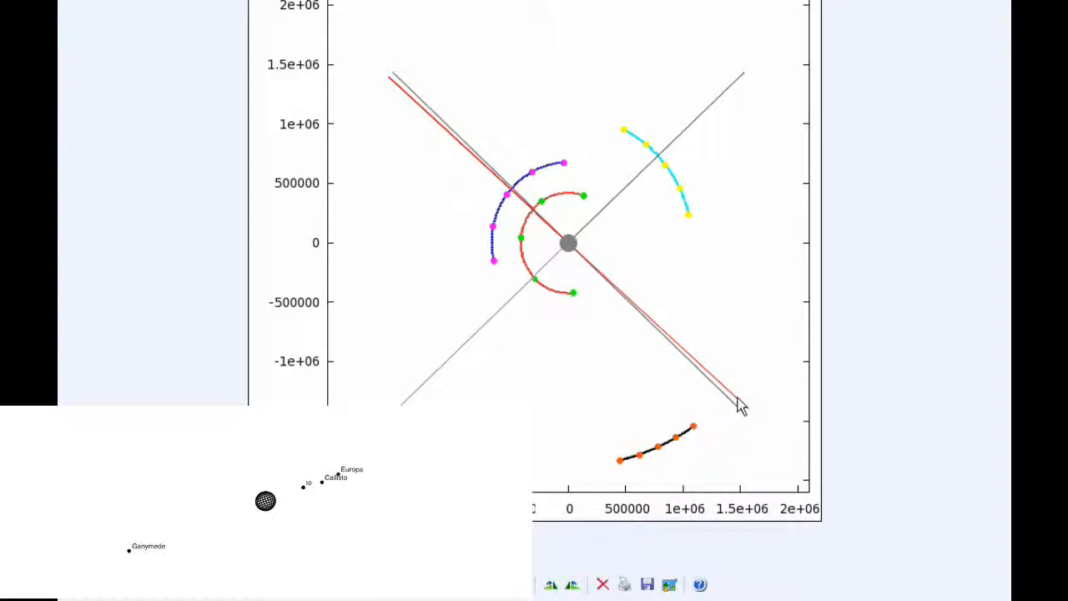
pyautogui.moveTo(701, 252)
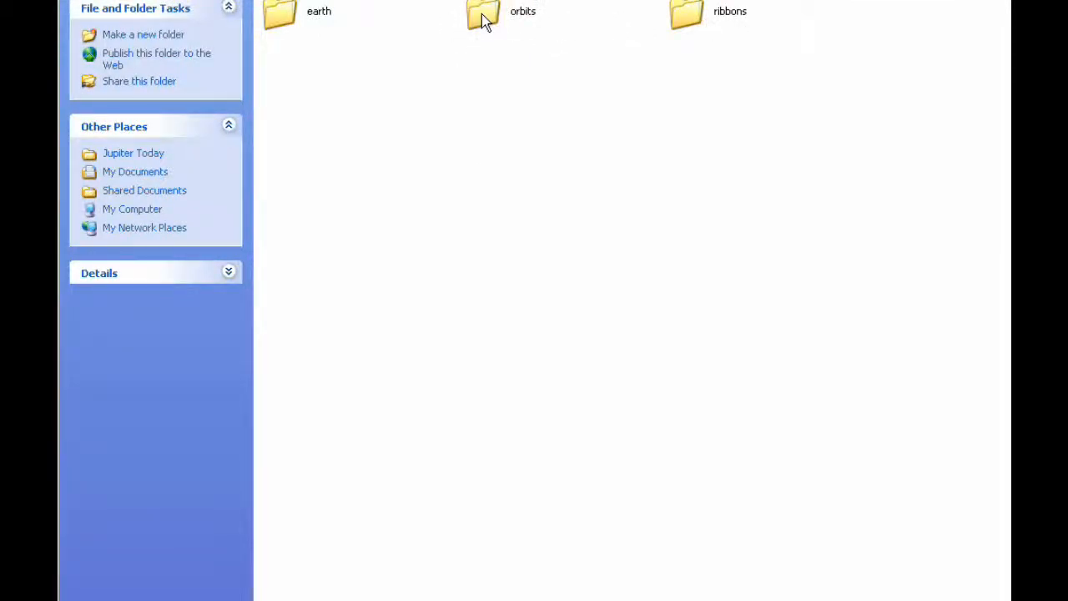
# Step: Open the orbits folder, bringing up the figure with the curve dipping near 420000
pyautogui.doubleClick(484, 17)
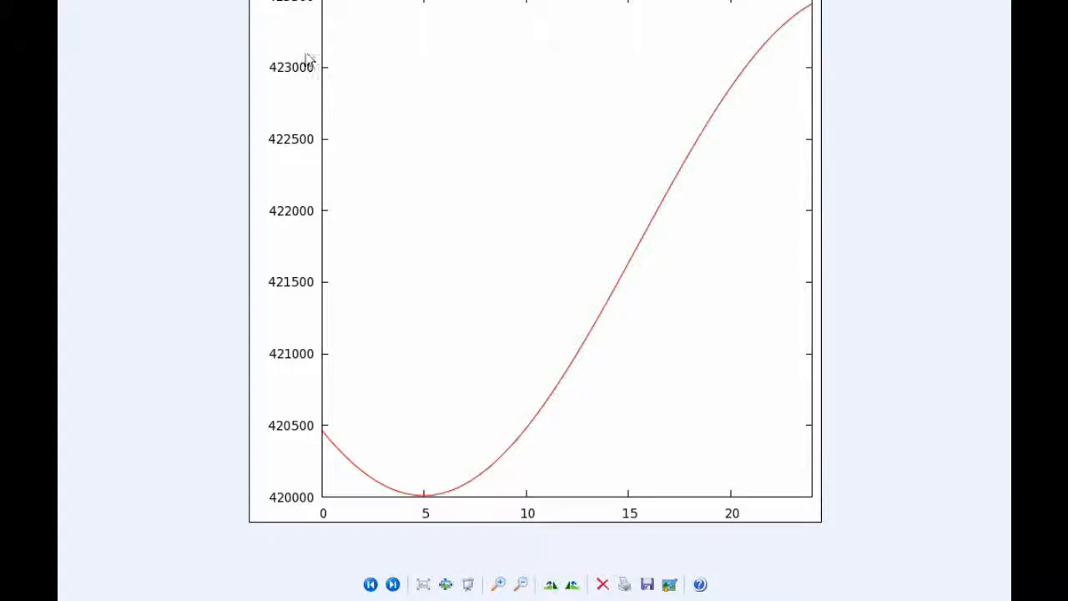
pyautogui.moveTo(326, 442)
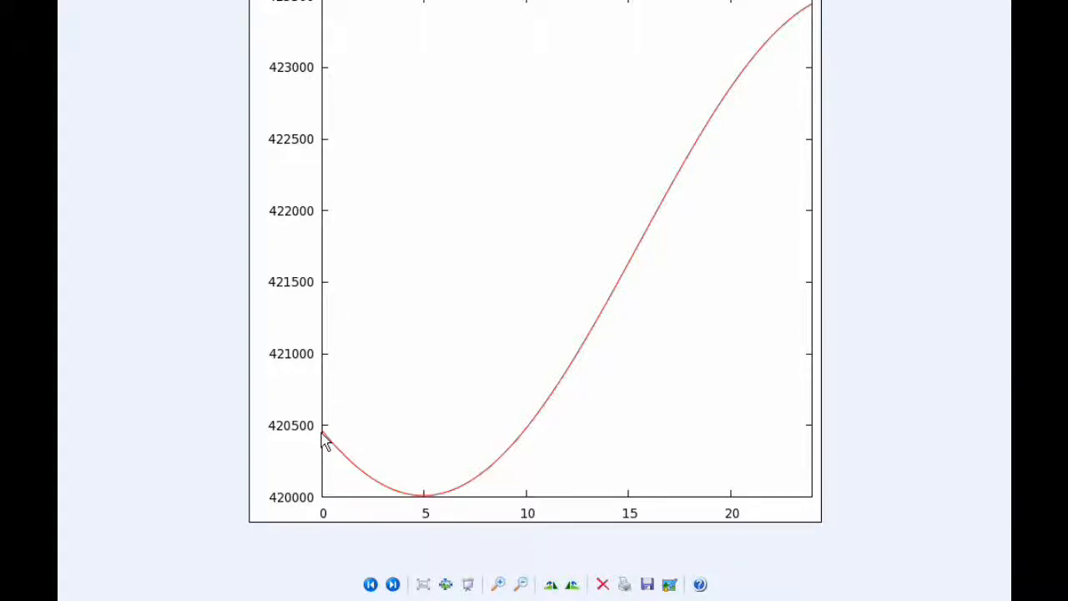
pyautogui.moveTo(334, 518)
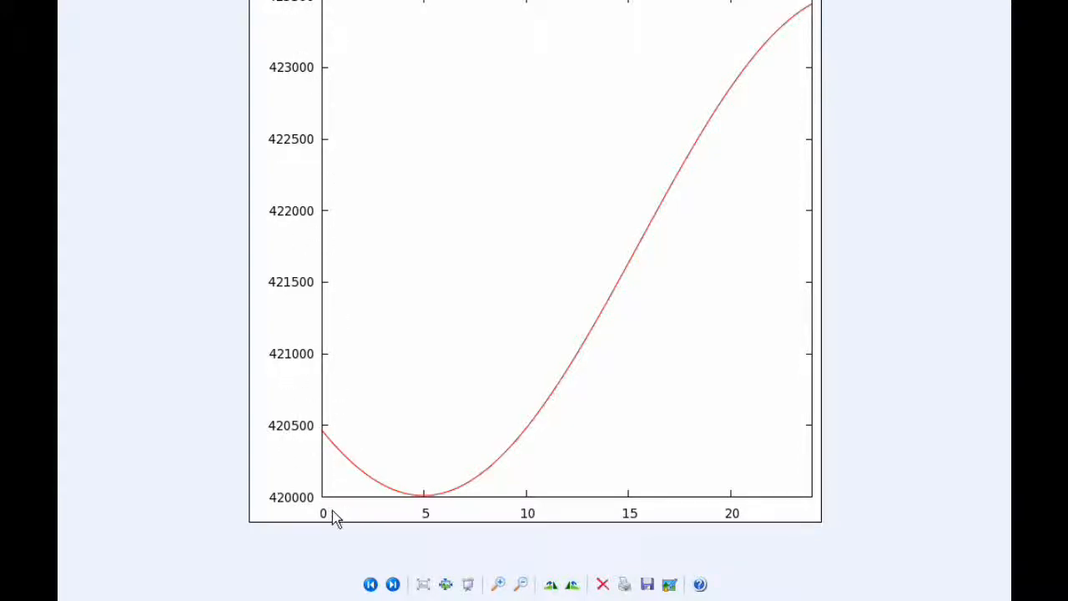
pyautogui.moveTo(581, 521)
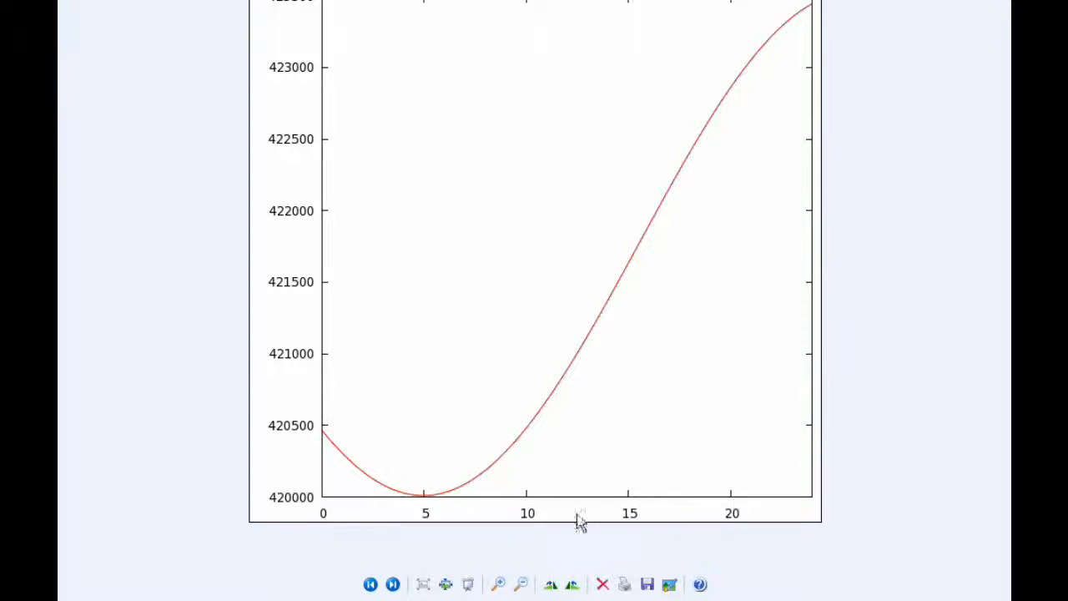
pyautogui.moveTo(327, 444)
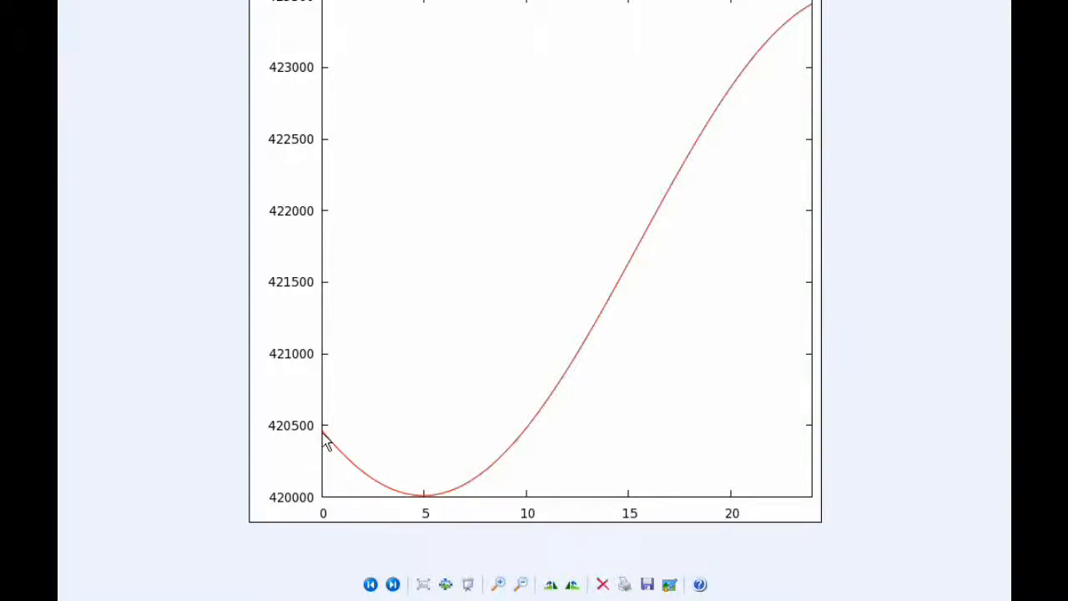
pyautogui.moveTo(426, 509)
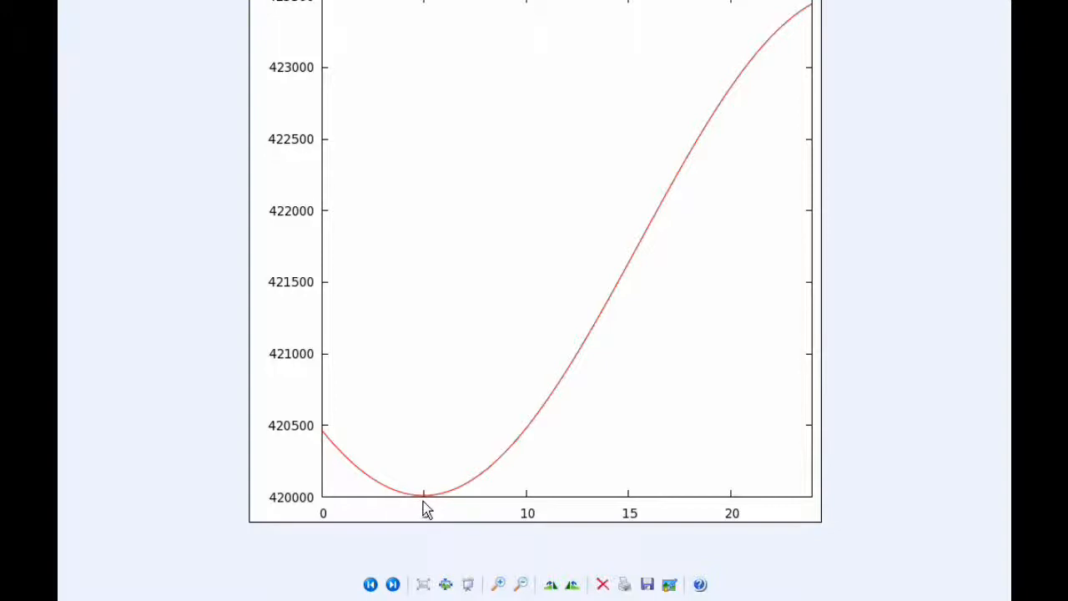
pyautogui.moveTo(431, 516)
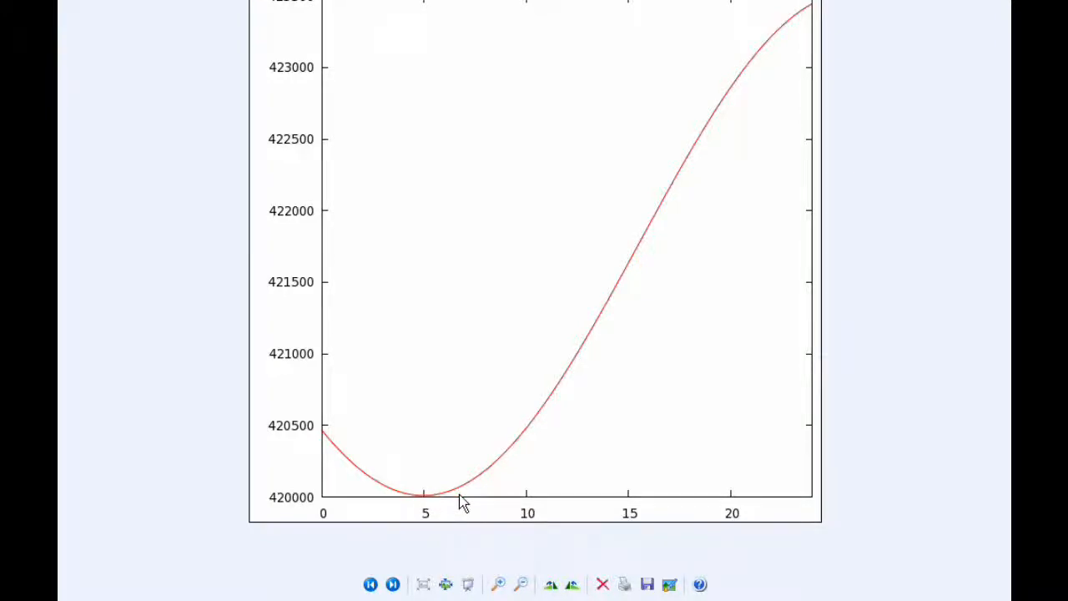
# Step: Show the next orbit plot, the curve peaking near 677000 around 5 then falling toward 672000
pyautogui.click(392, 585)
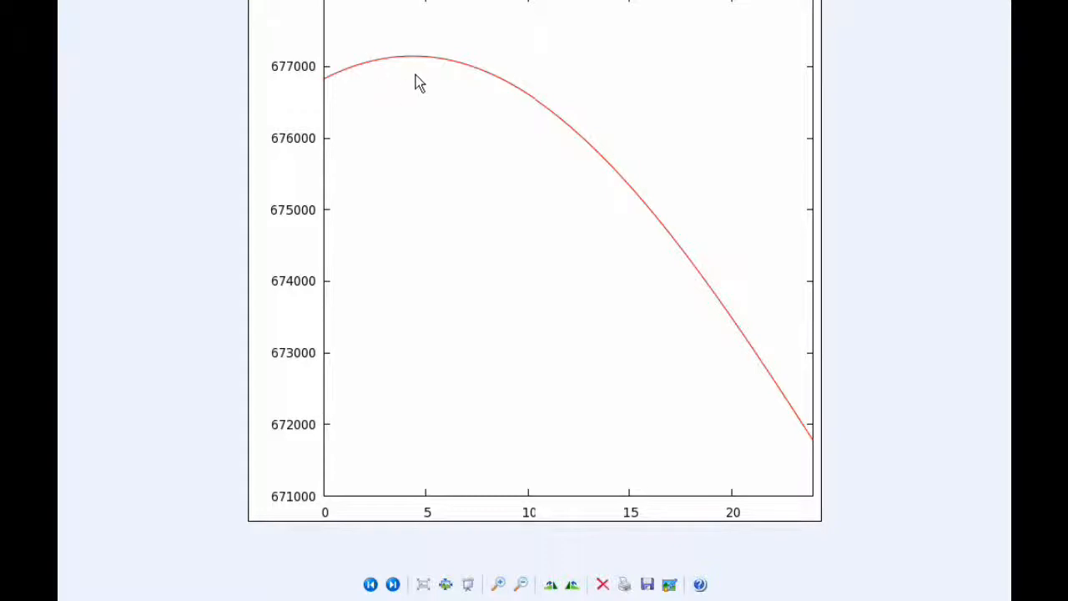
pyautogui.moveTo(419, 67)
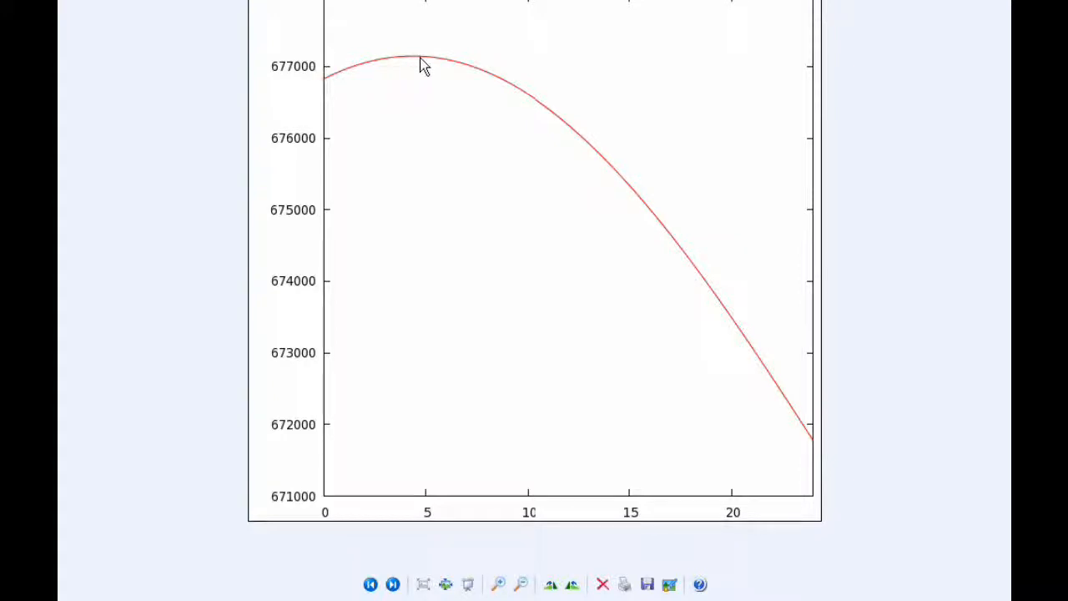
pyautogui.moveTo(418, 67)
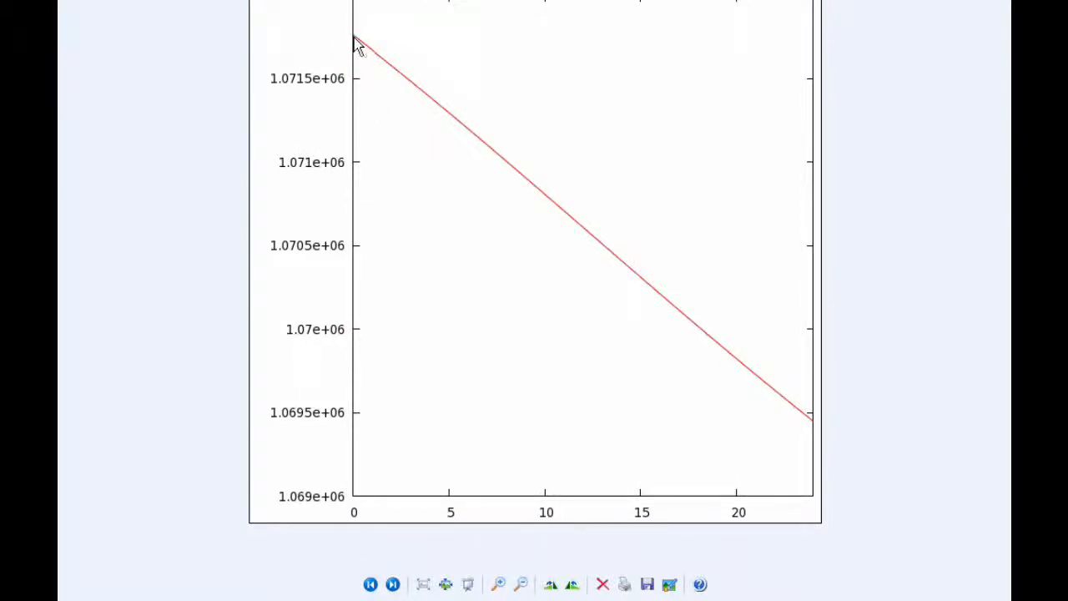
pyautogui.moveTo(704, 346)
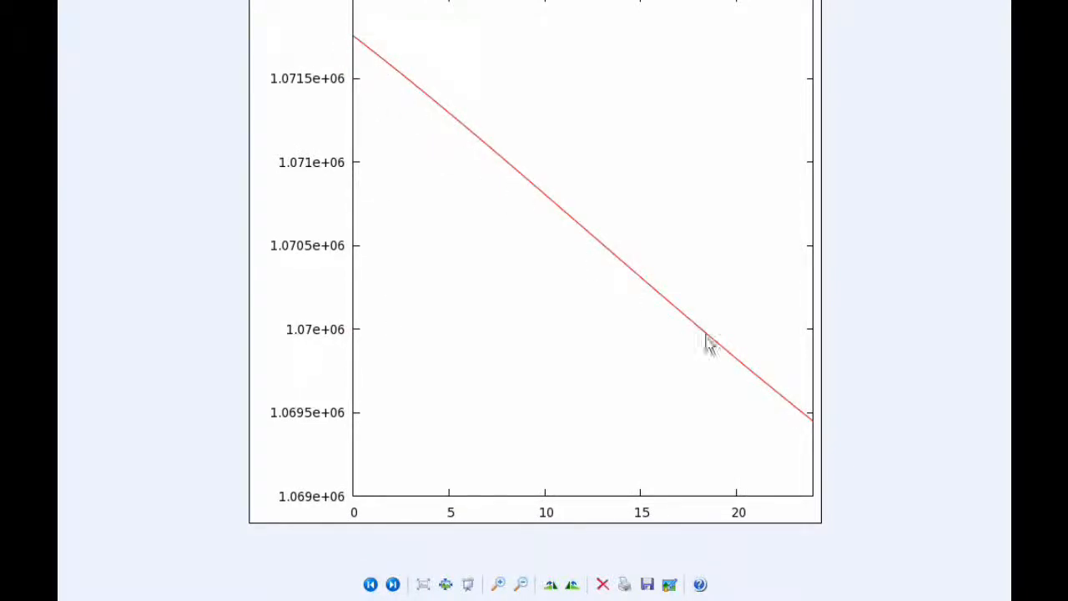
pyautogui.moveTo(805, 420)
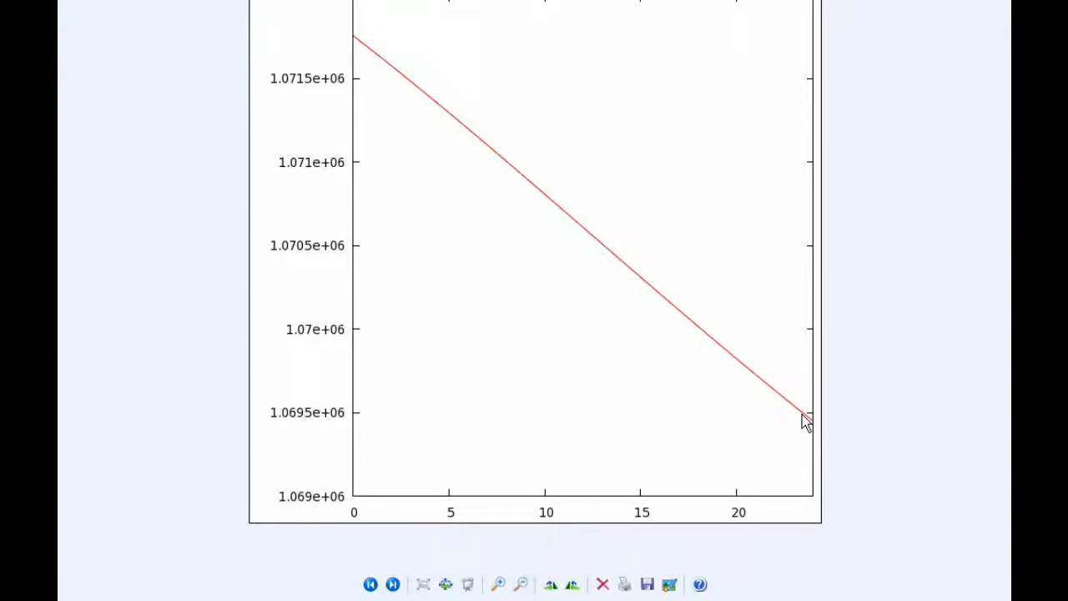
# Step: Advance past the falling curve near 1.07e+06 to the rising line from about 1.8852e+06 to 1.8897e+06
pyautogui.click(392, 584)
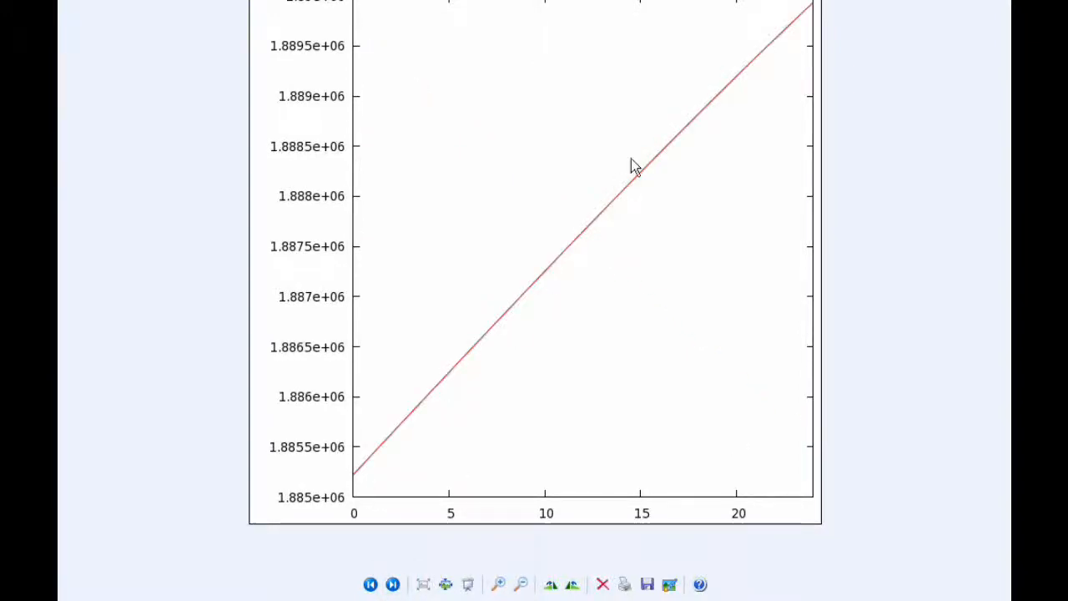
pyautogui.moveTo(793, 42)
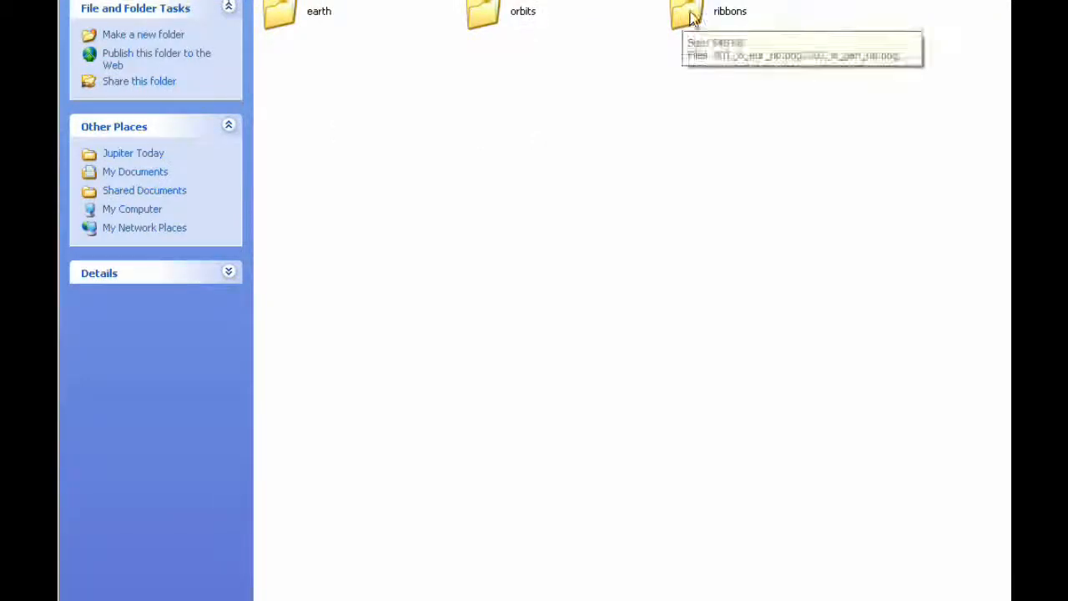
# Step: Open the ribbons folder, showing the first plot of blue orbit arcs with a red shaded ribbon
pyautogui.doubleClick(686, 12)
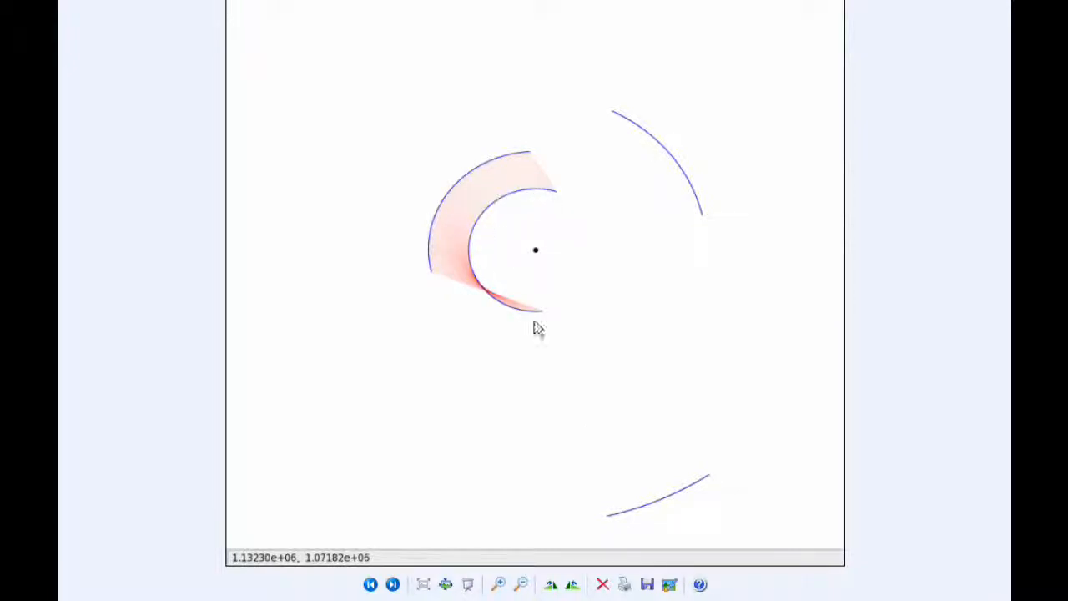
pyautogui.moveTo(565, 214)
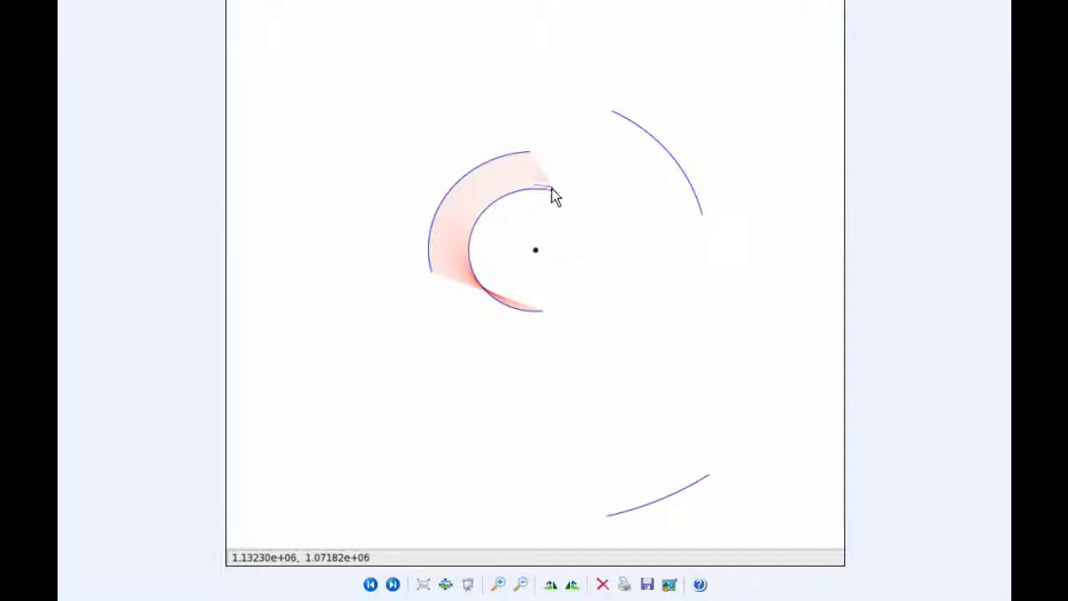
pyautogui.moveTo(531, 165)
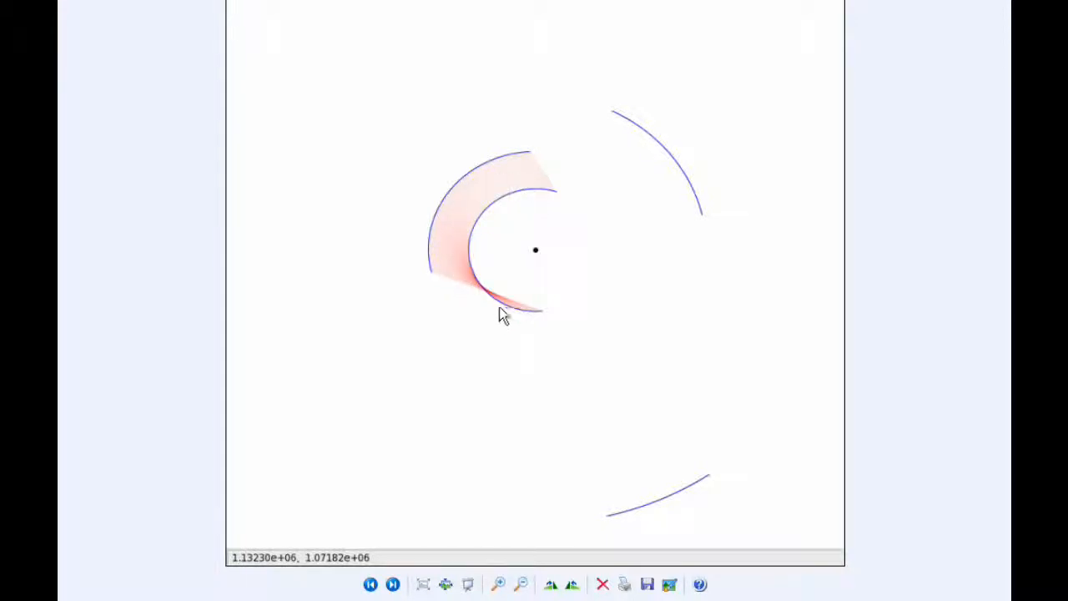
pyautogui.moveTo(488, 311)
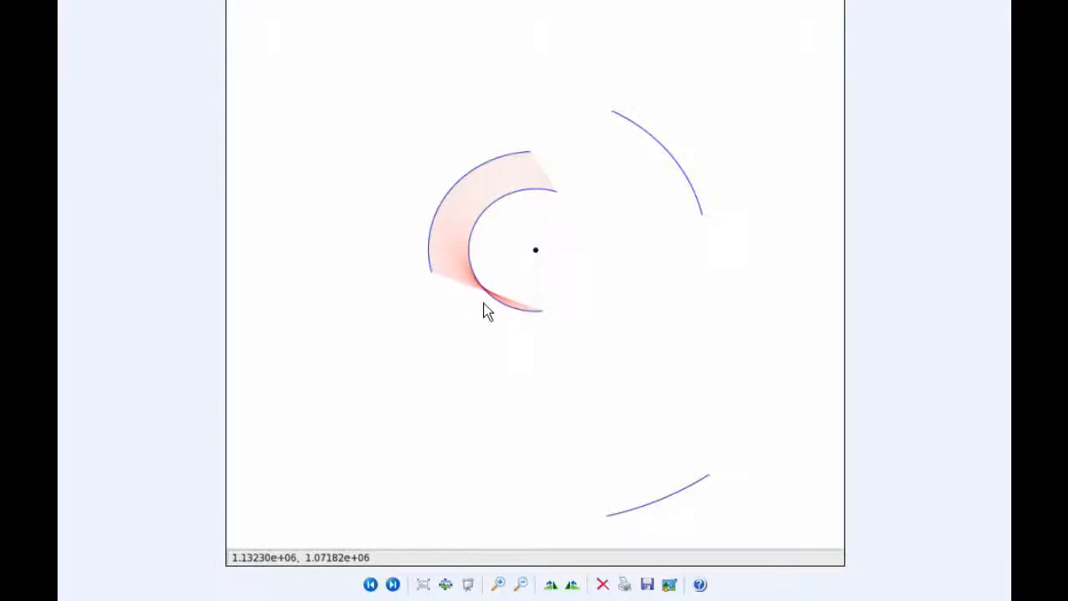
pyautogui.moveTo(487, 371)
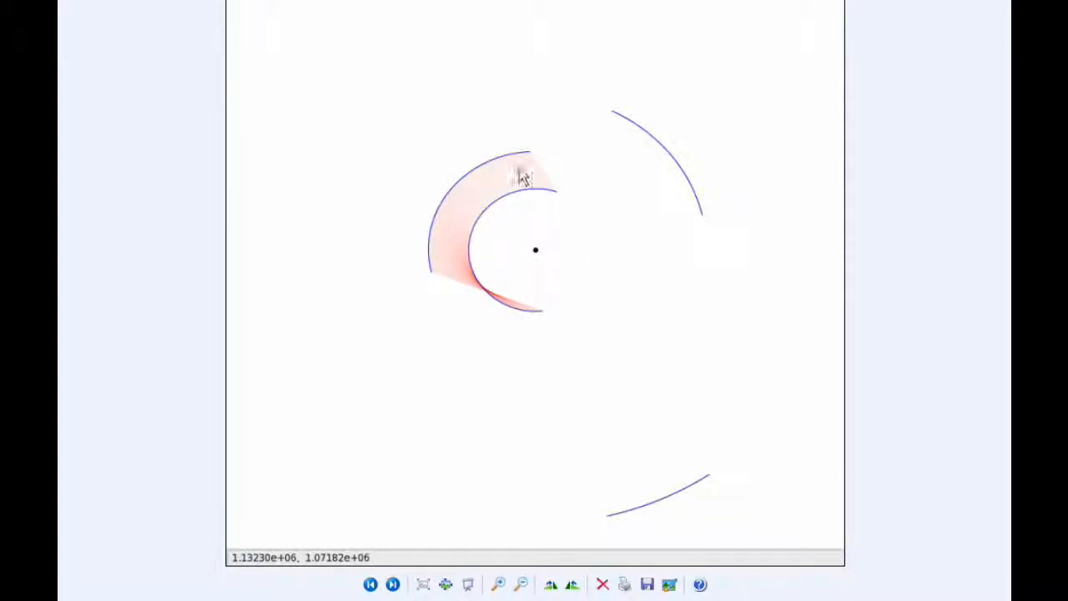
# Step: Advance to the ribbon plot where the red band swings outward toward an outer moon orbit
pyautogui.click(392, 584)
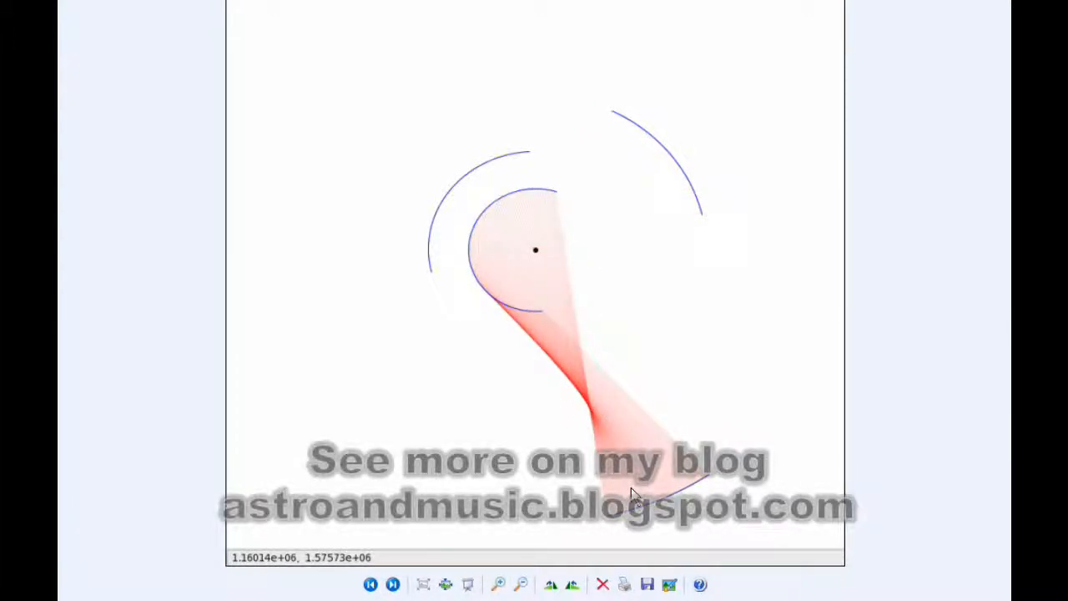
# Step: Step through the last moon ribbon plots, returning to Explorer's list of seven ribbon PNG images
pyautogui.click(392, 584)
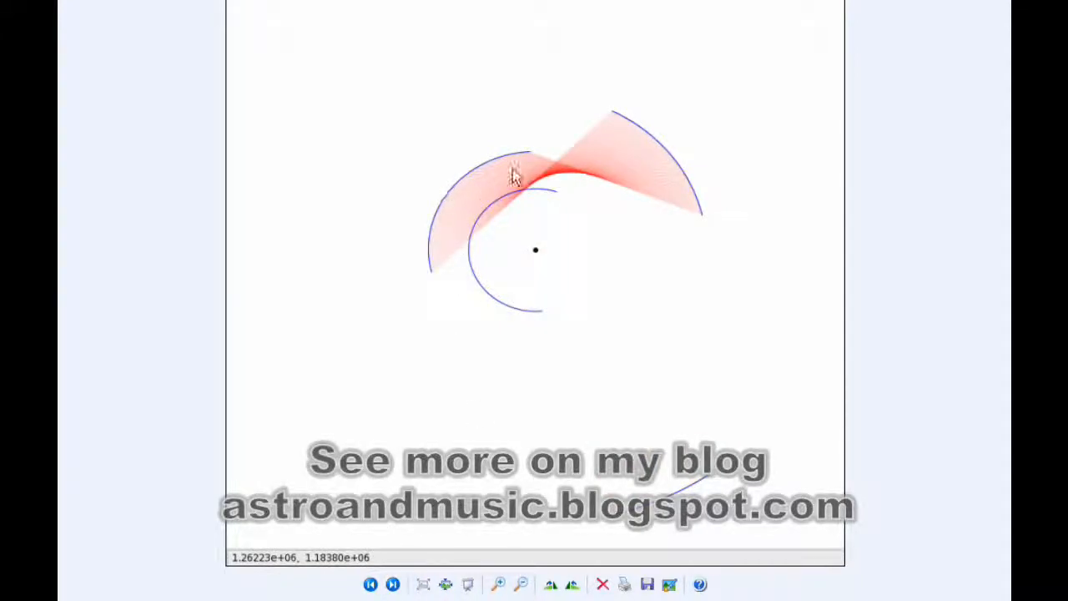
pyautogui.moveTo(658, 161)
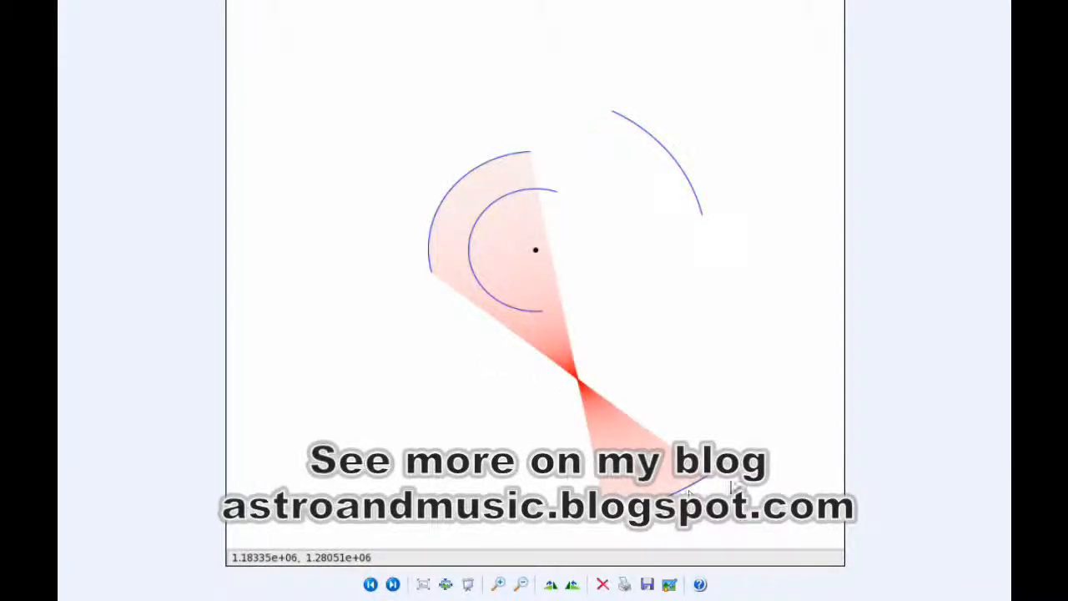
pyautogui.click(392, 585)
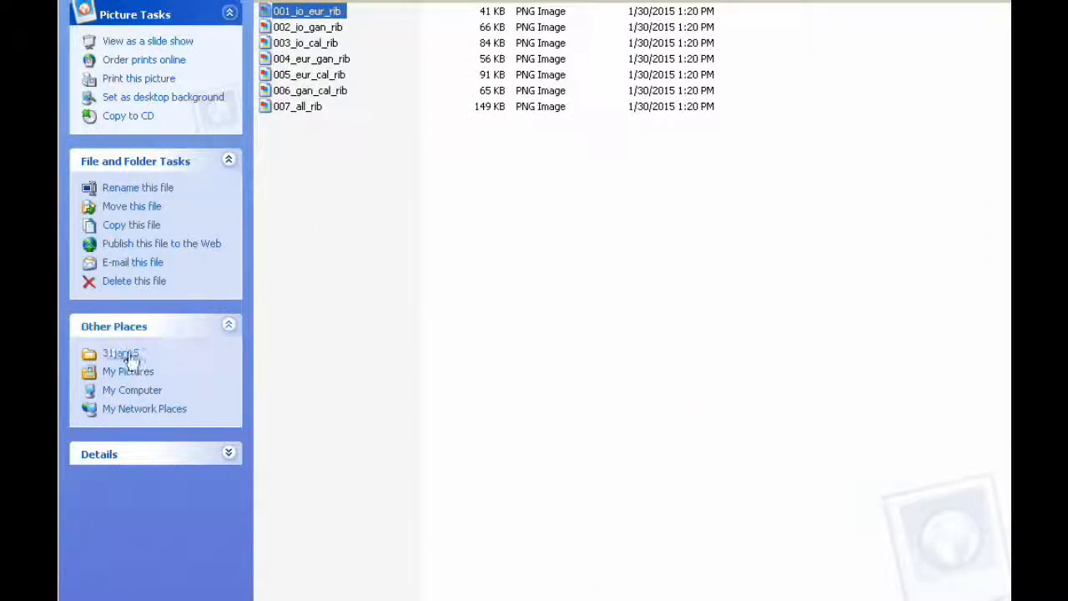
# Step: Return to the Jupiter Today folder and open orbits, bringing up the Google Earth globe view
pyautogui.click(120, 354)
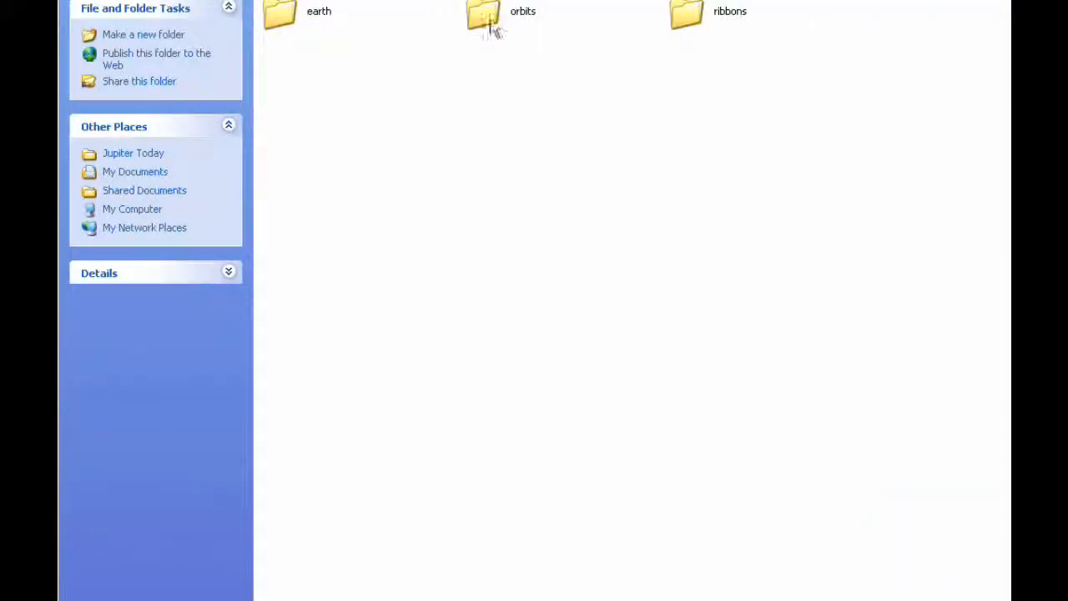
pyautogui.doubleClick(484, 16)
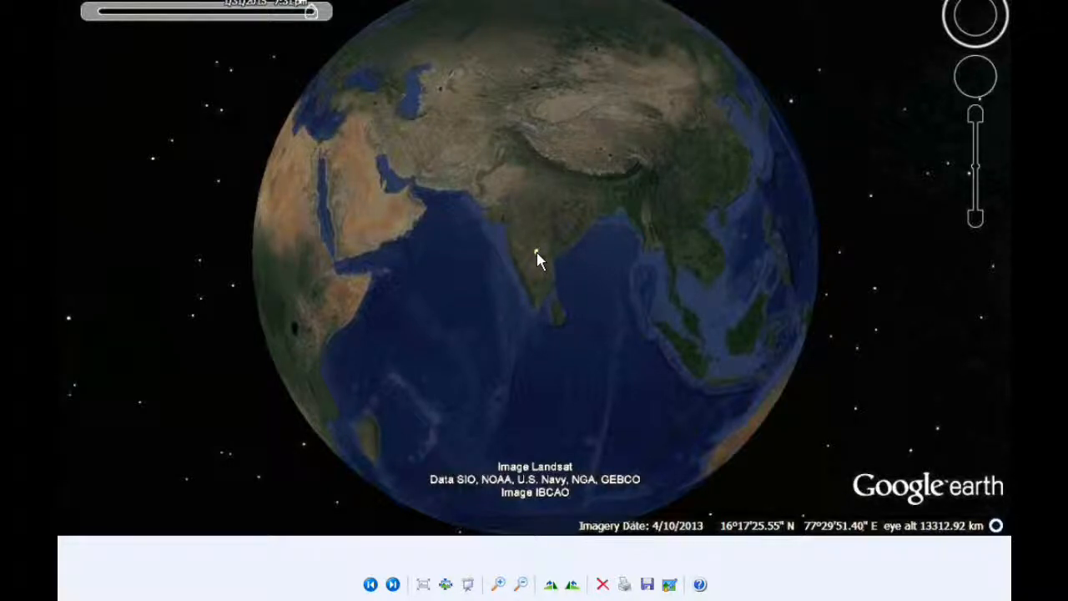
pyautogui.moveTo(504, 227)
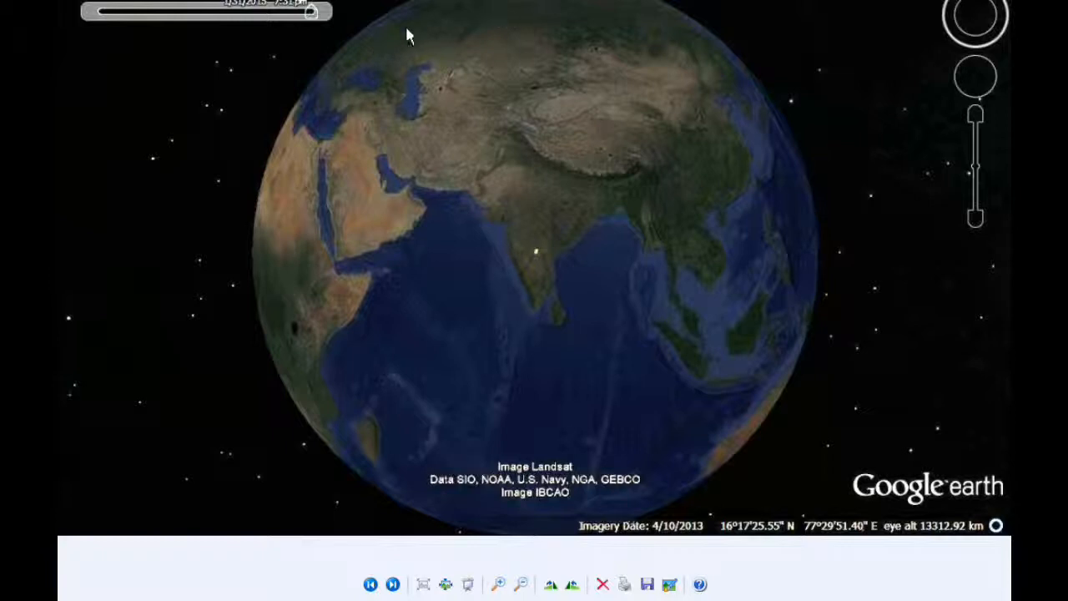
pyautogui.moveTo(292, 337)
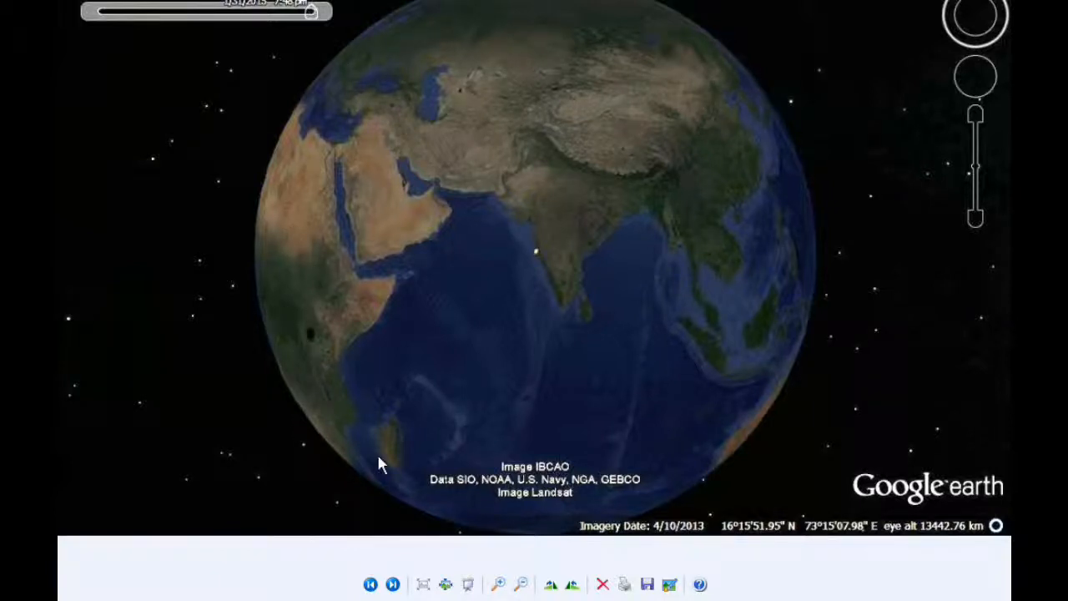
# Step: After the globe turns to Arabia and East Africa, switch to the Stellarium sky view with Uranus and the Sun
pyautogui.click(393, 585)
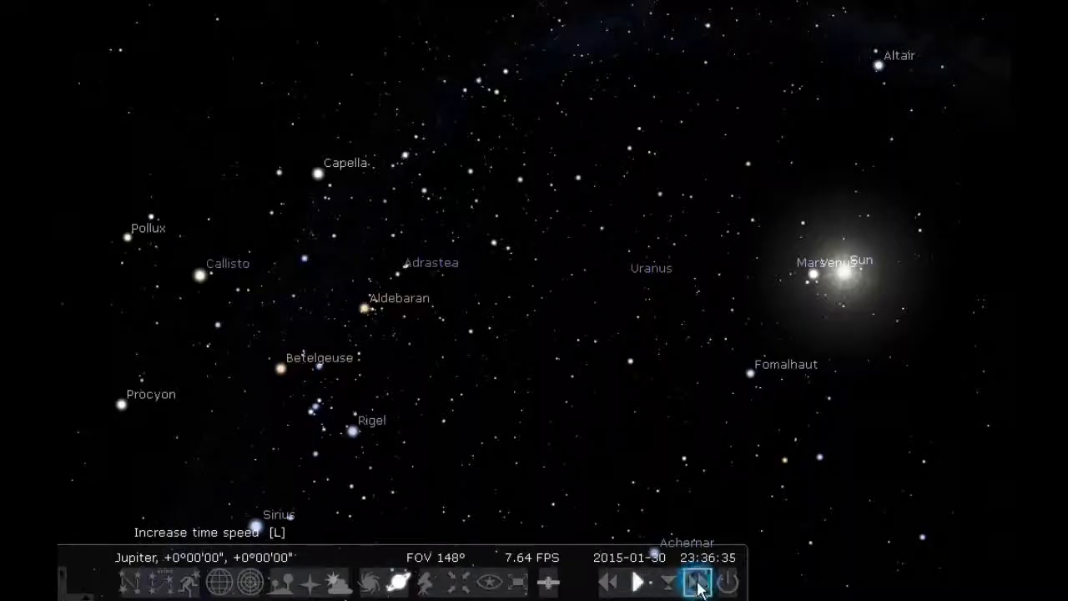
# Step: Speed up simulated time from Jupiter's equator, letting the sky advance to 1 February 2015 with Saturn and Io
pyautogui.click(695, 581)
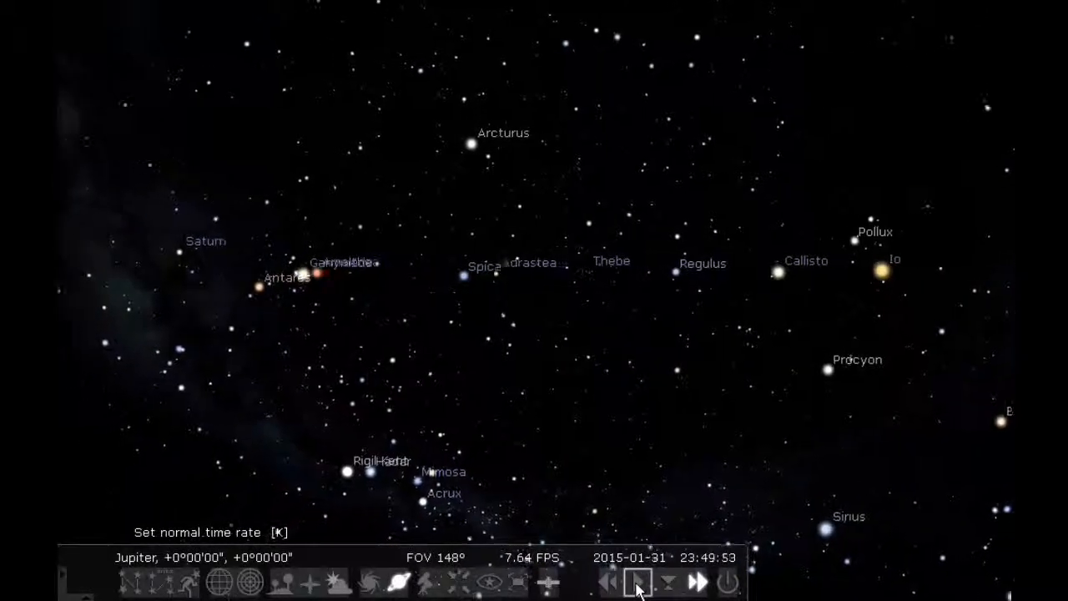
pyautogui.click(637, 581)
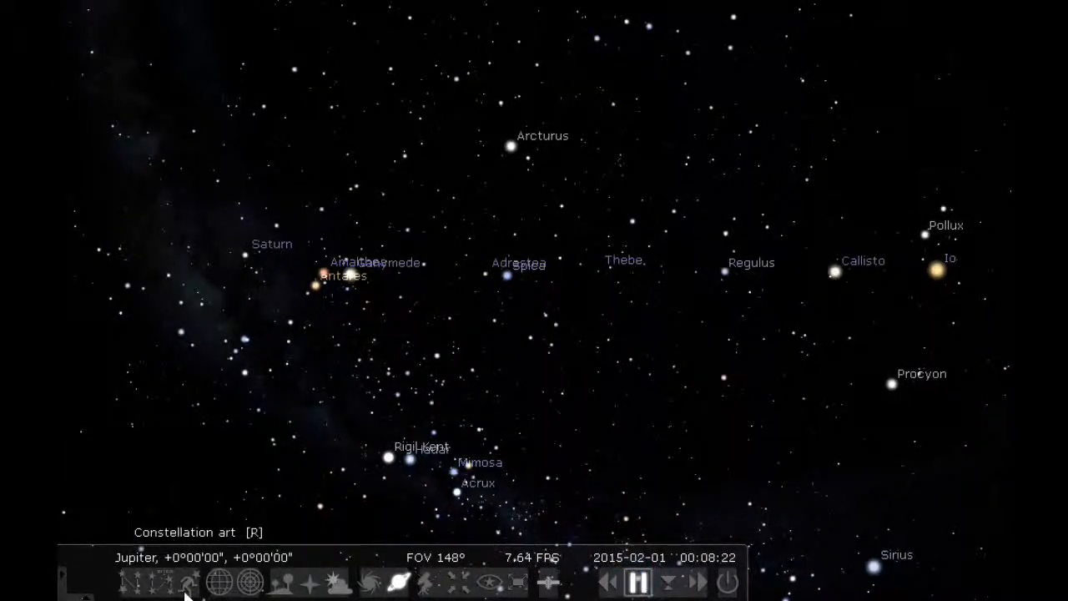